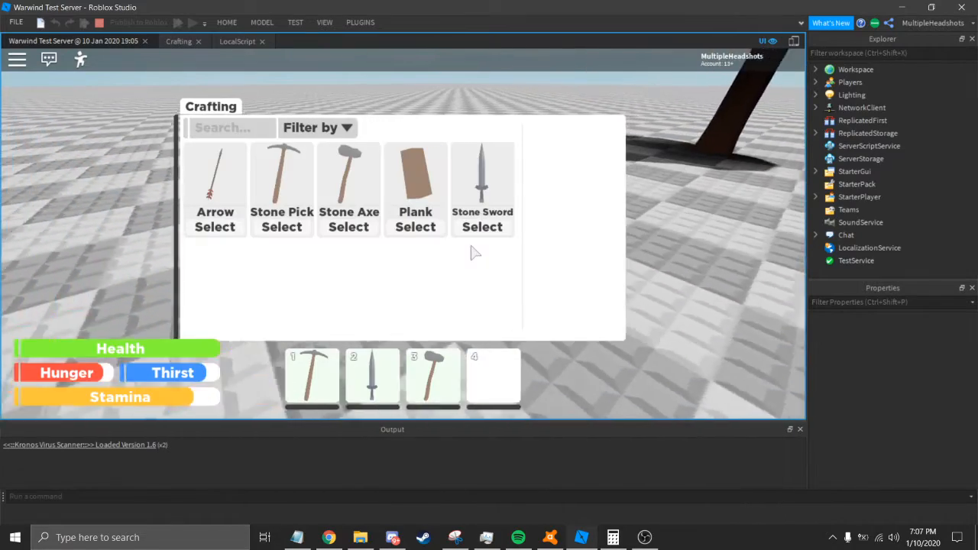
# Select Plank in the Crafting window and set the crafting quantity to 5x
pyautogui.click(415, 189)
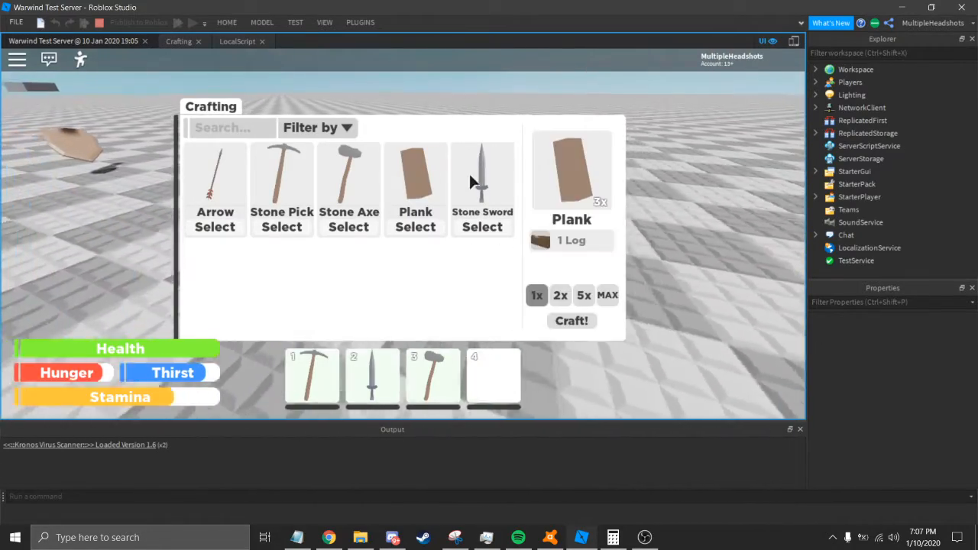
pyautogui.click(482, 187)
pyautogui.write('s')
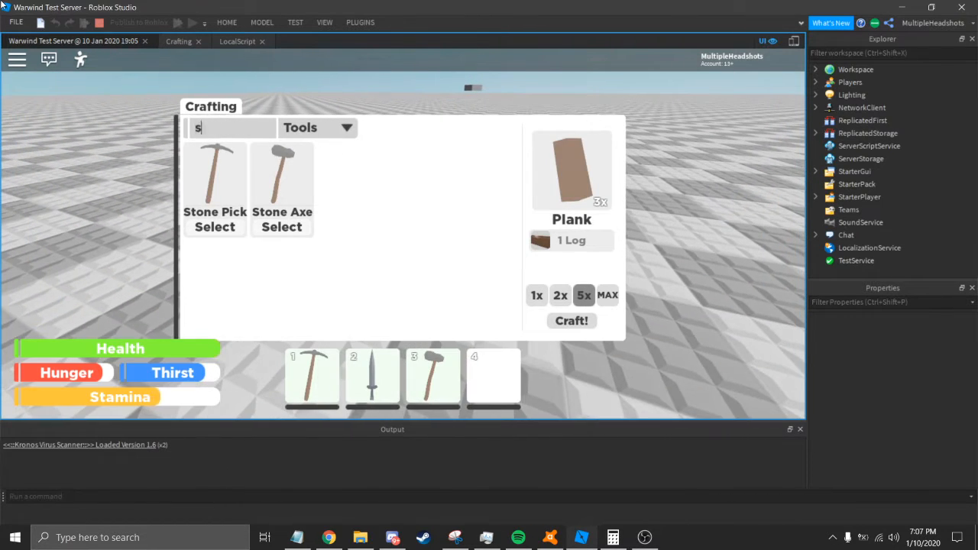
# Search for 'stone ax' and select Stone Axe to show its 6 Stones, 3 Sticks recipe
pyautogui.write('tone ax')
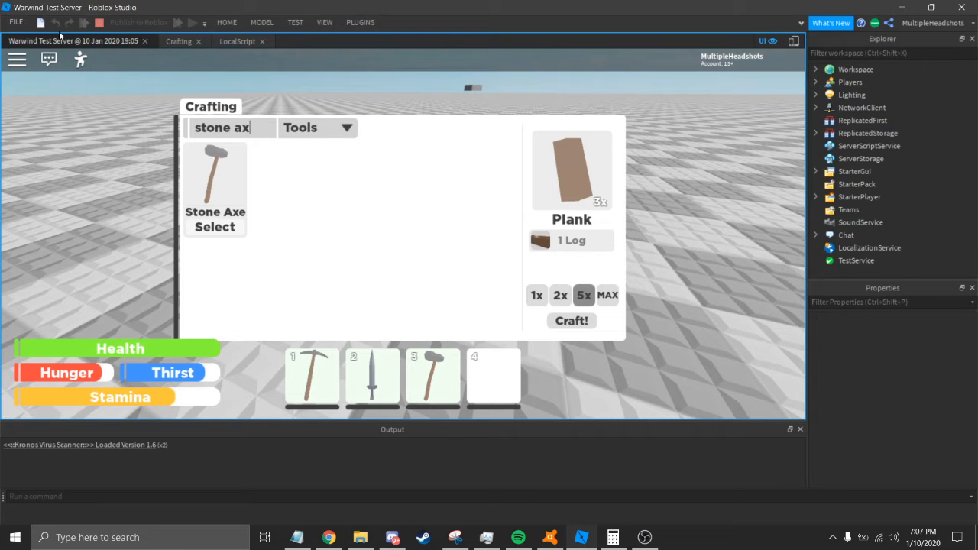
pyautogui.click(316, 128)
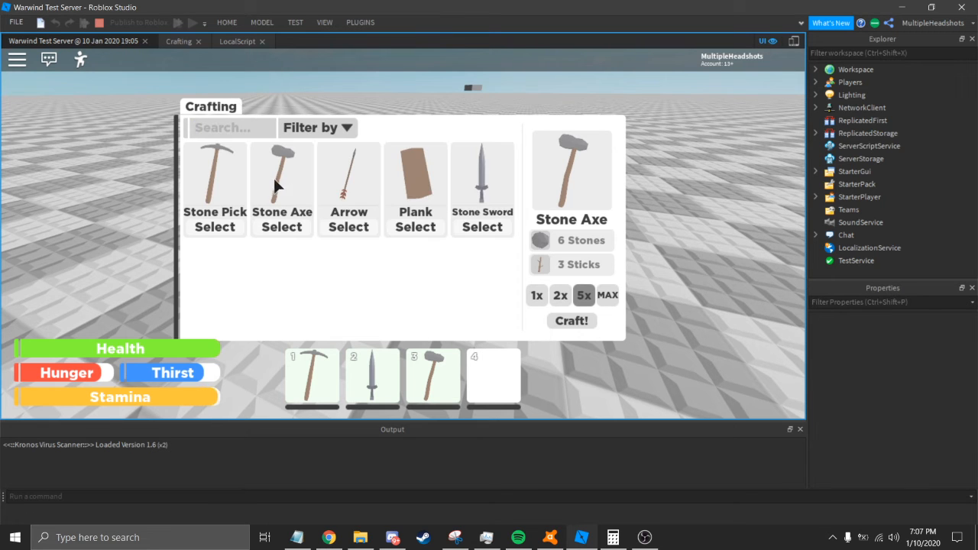
# Reselect Plank, search 'plak' for no results, then search 'p'
pyautogui.click(415, 172)
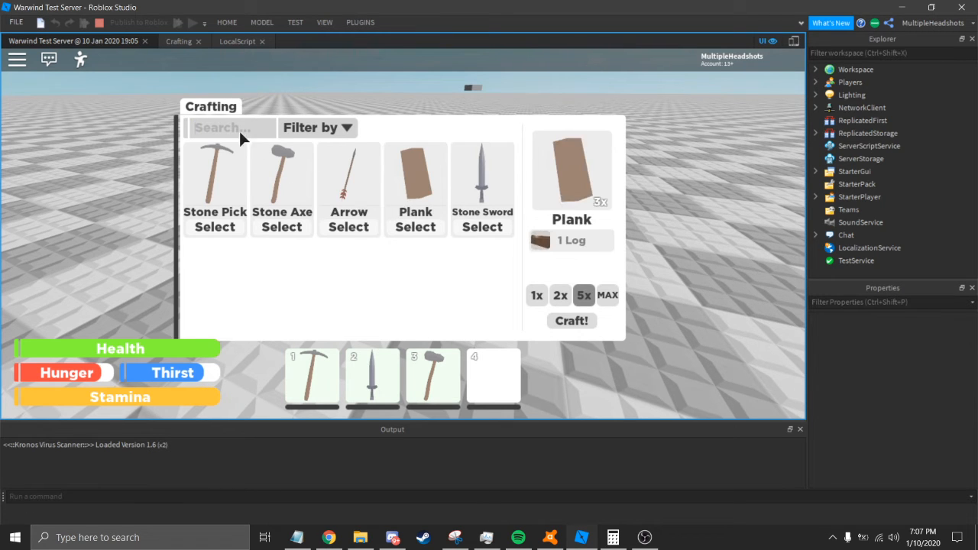
pyautogui.write('plak')
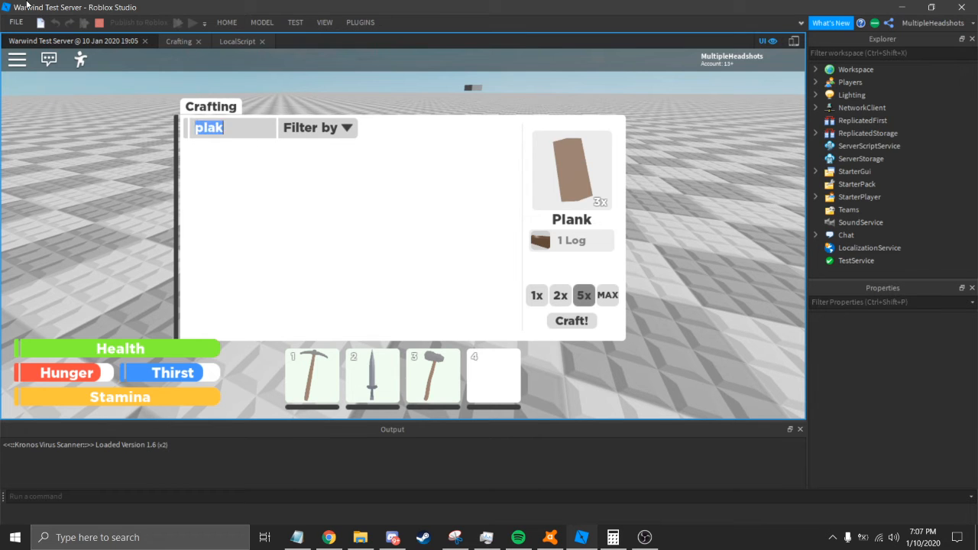
pyautogui.write('p')
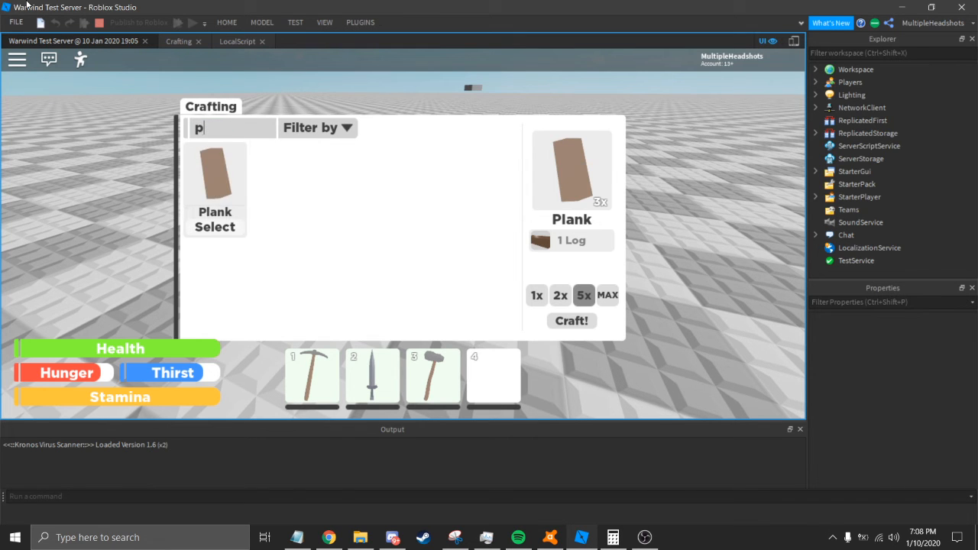